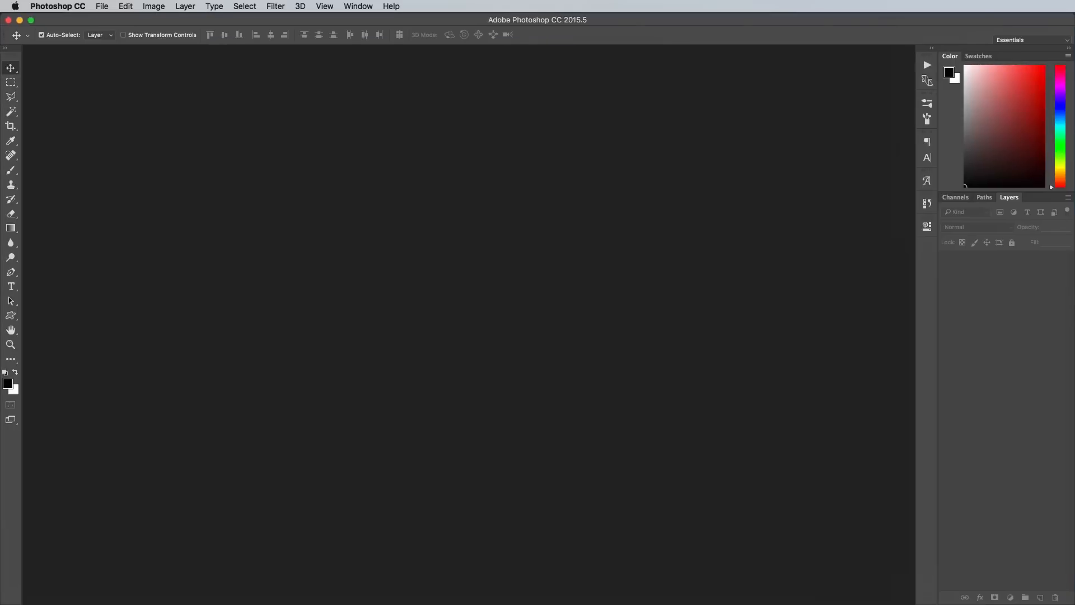
# Create a new 2000 × 1000 pixel document with a white background.
pyautogui.click(101, 7)
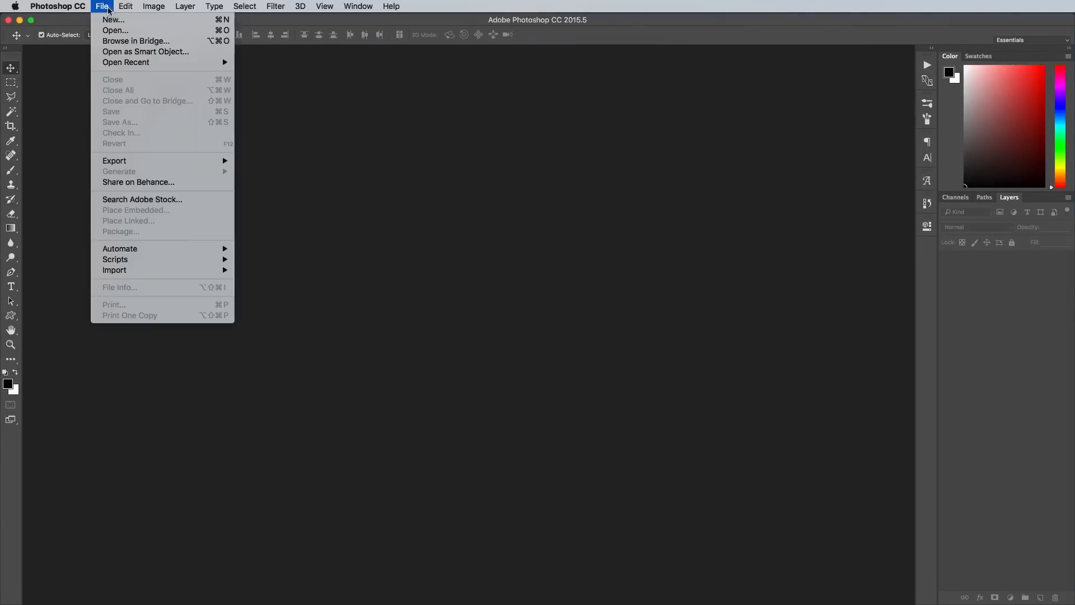
pyautogui.click(113, 19)
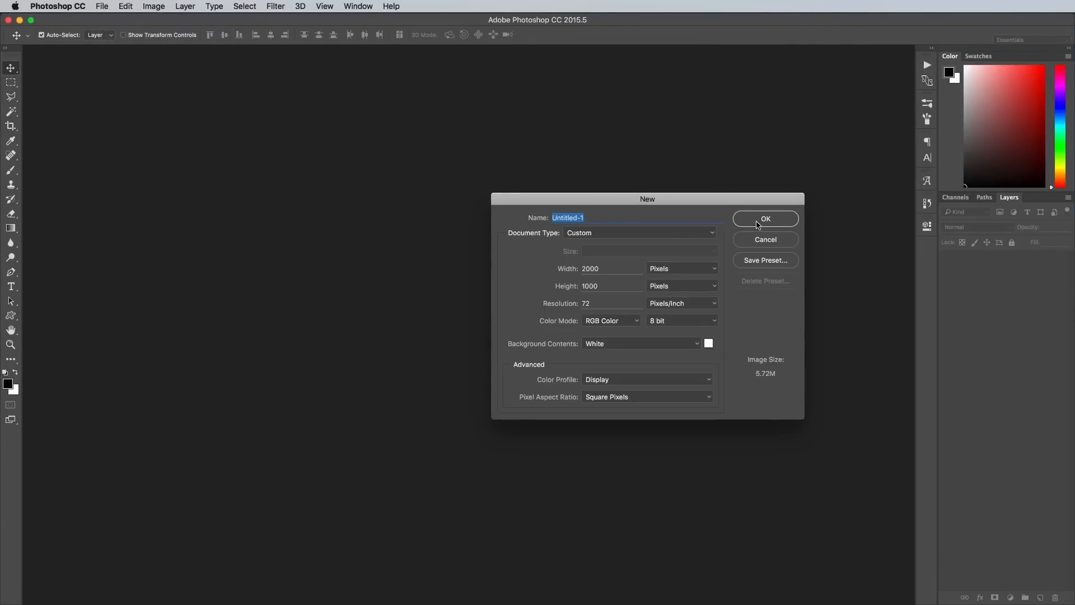
pyautogui.click(765, 218)
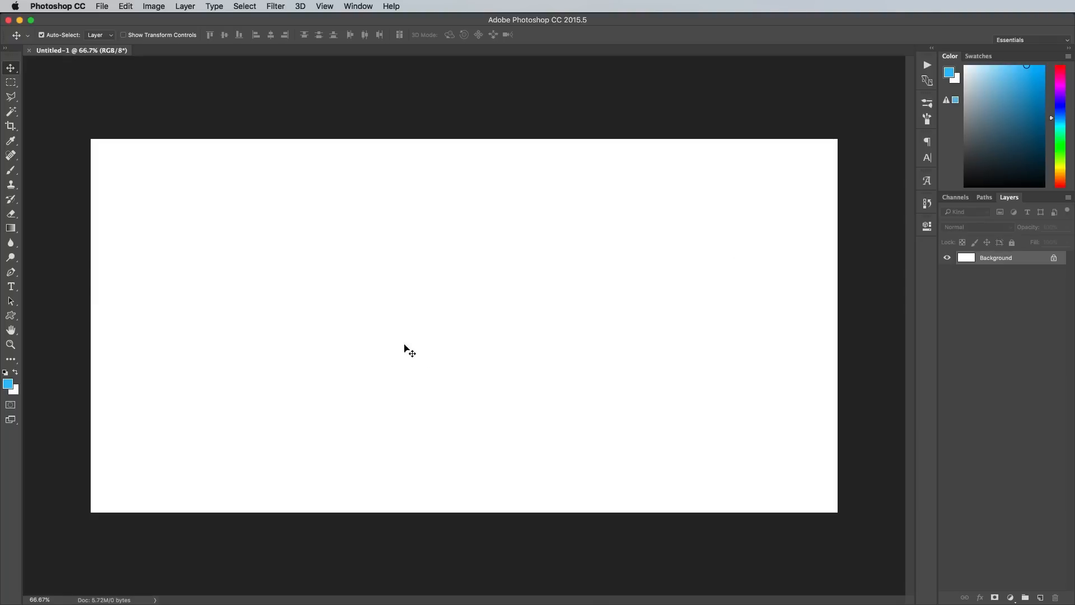
pyautogui.moveTo(13, 135)
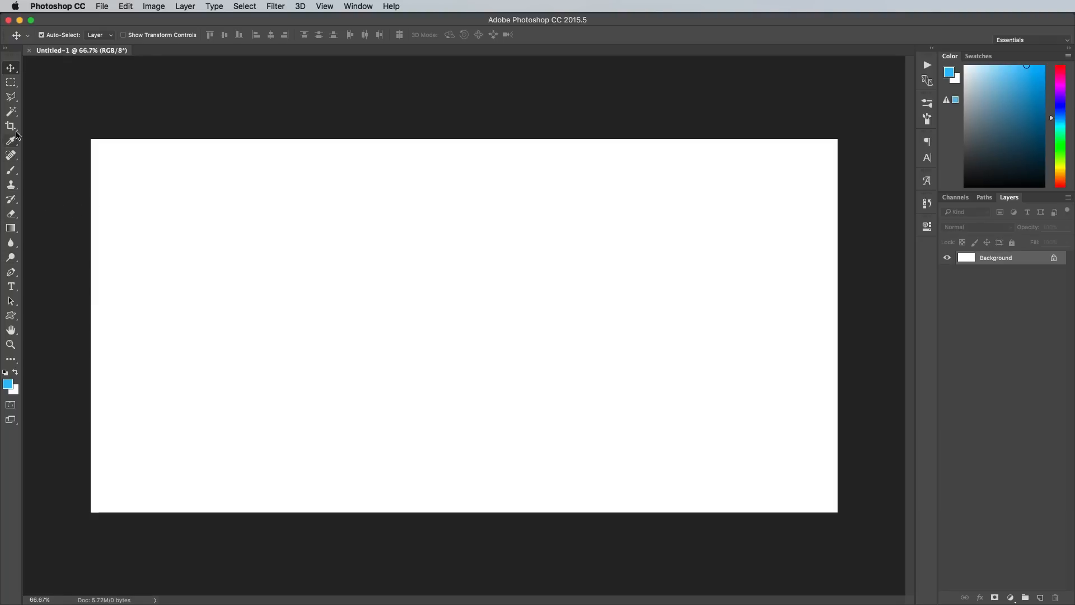
# Add the text lines 'Just another day in' and 'NEW YORK CITY' on the canvas.
pyautogui.click(11, 285)
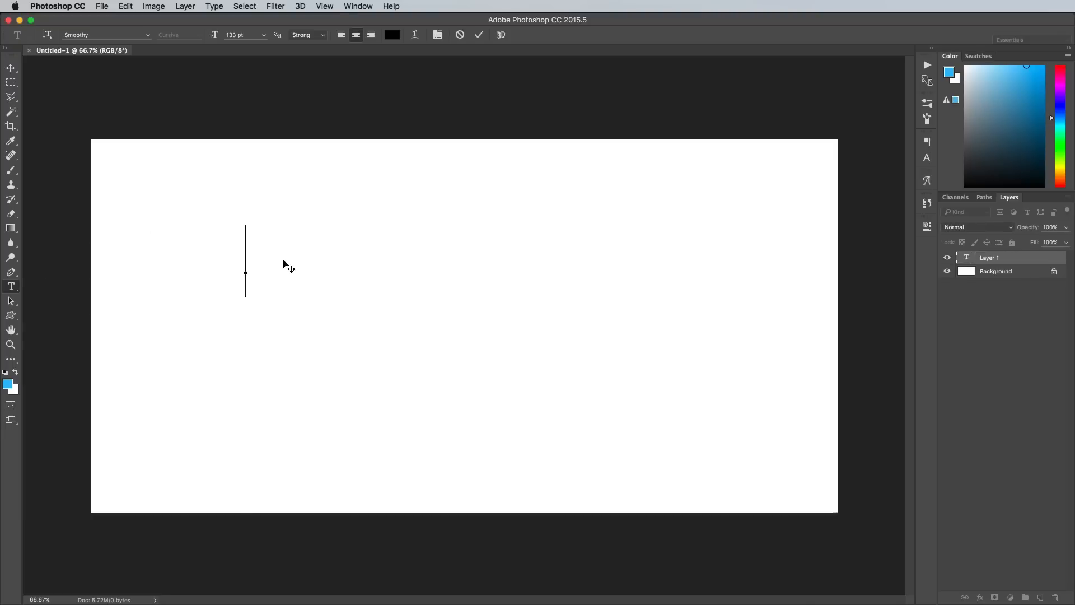
pyautogui.write('Just ano')
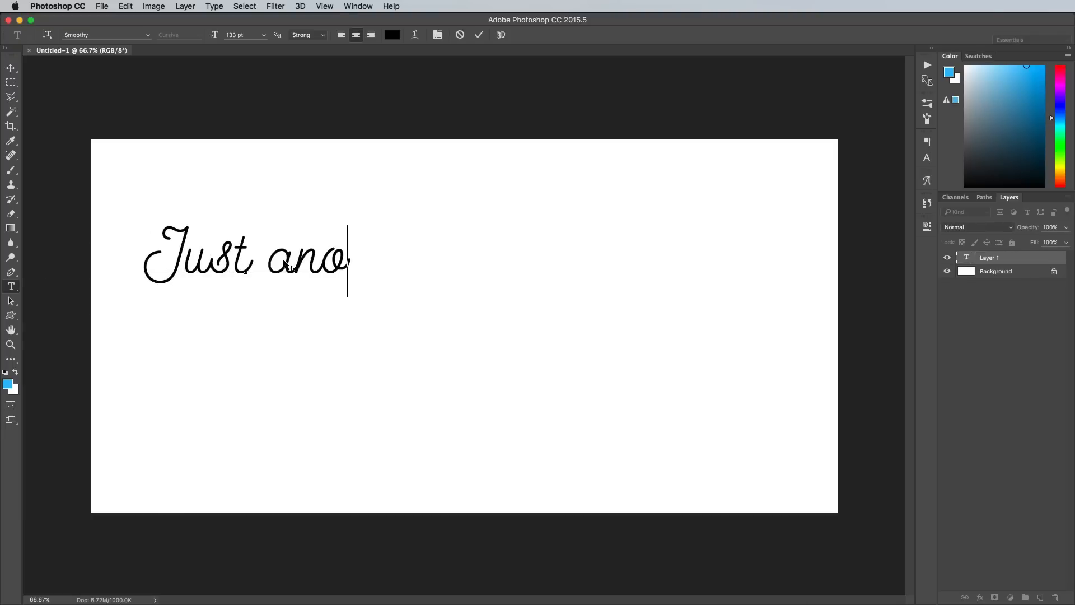
pyautogui.write('ther day in')
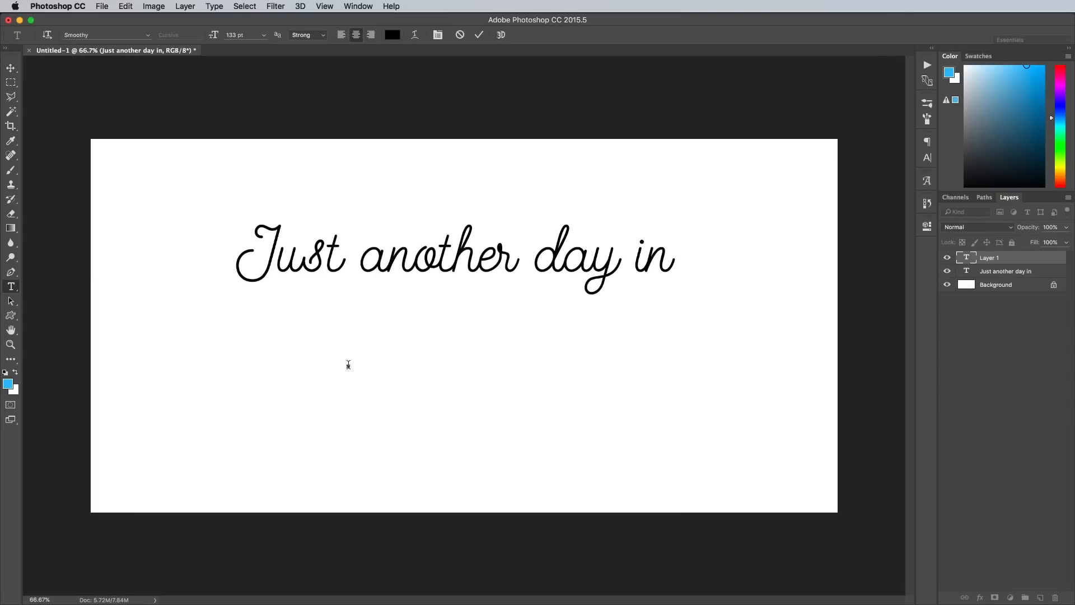
pyautogui.write('NEW YORK')
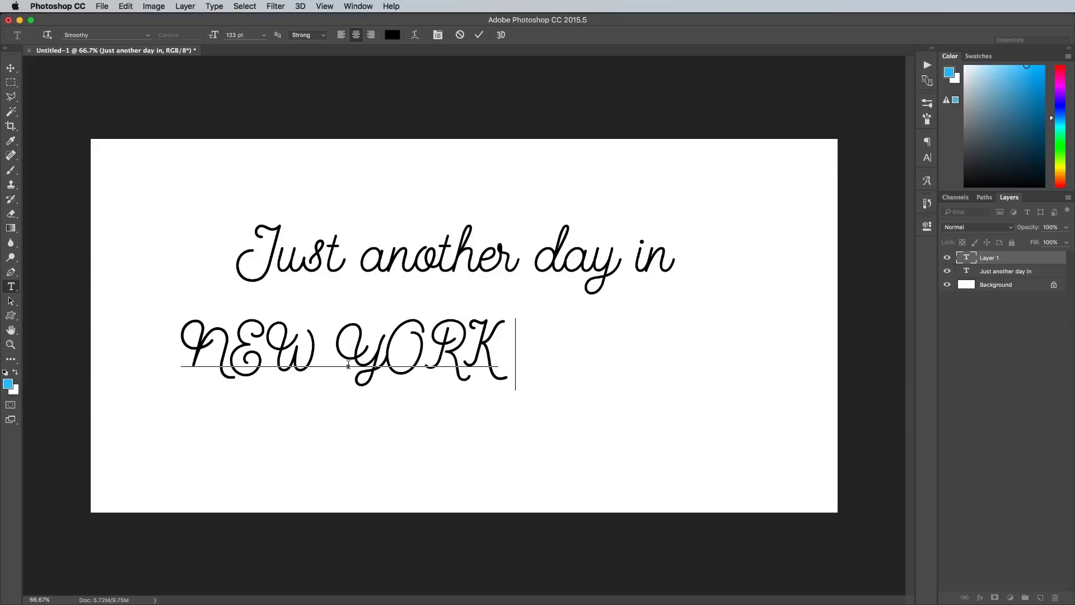
pyautogui.write('CITY')
pyautogui.click(107, 35)
pyautogui.write('cervo')
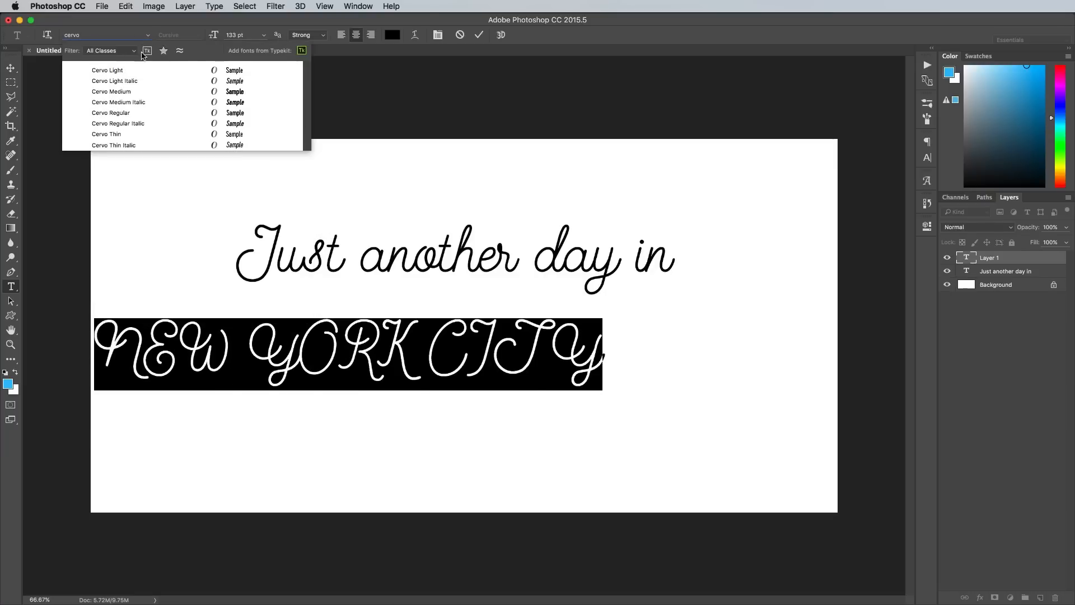
# Set NEW YORK CITY to Cervo Medium with Optical kerning in the Character panel.
pyautogui.click(111, 91)
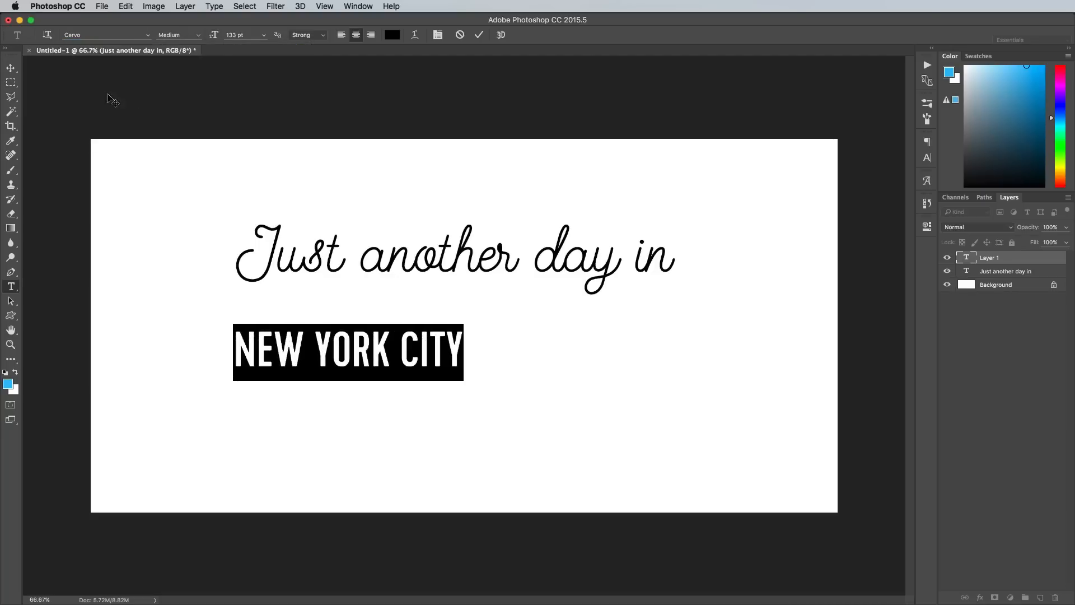
pyautogui.click(926, 158)
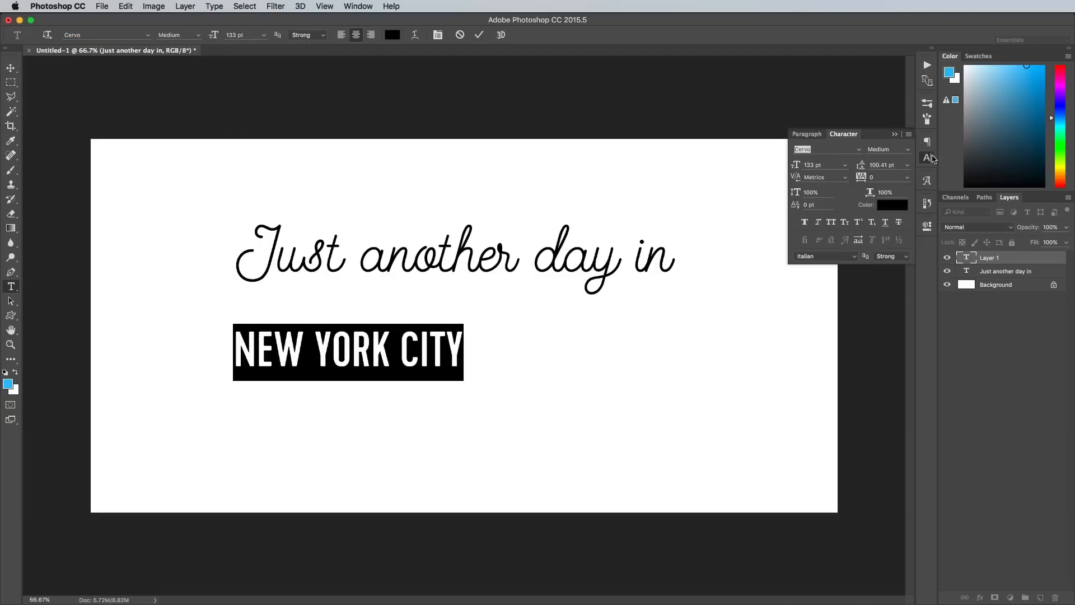
pyautogui.click(821, 177)
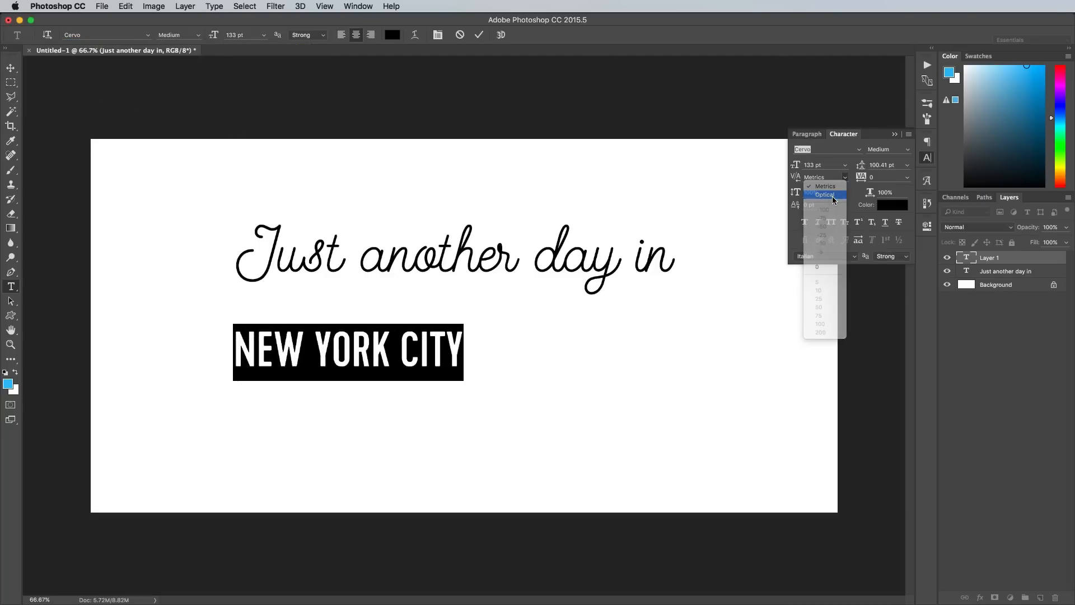
pyautogui.click(824, 195)
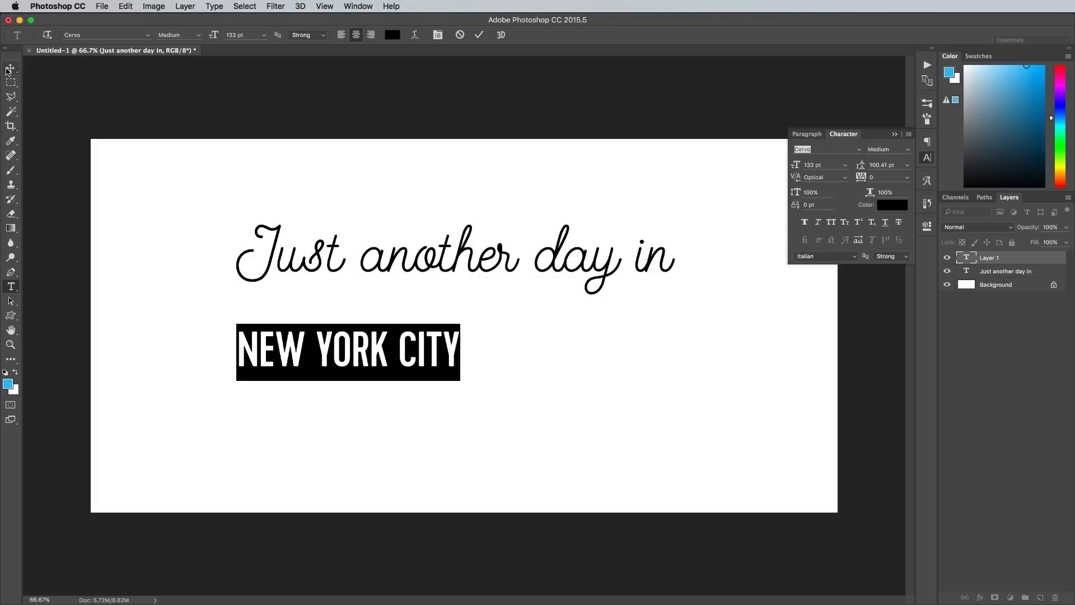
pyautogui.click(10, 67)
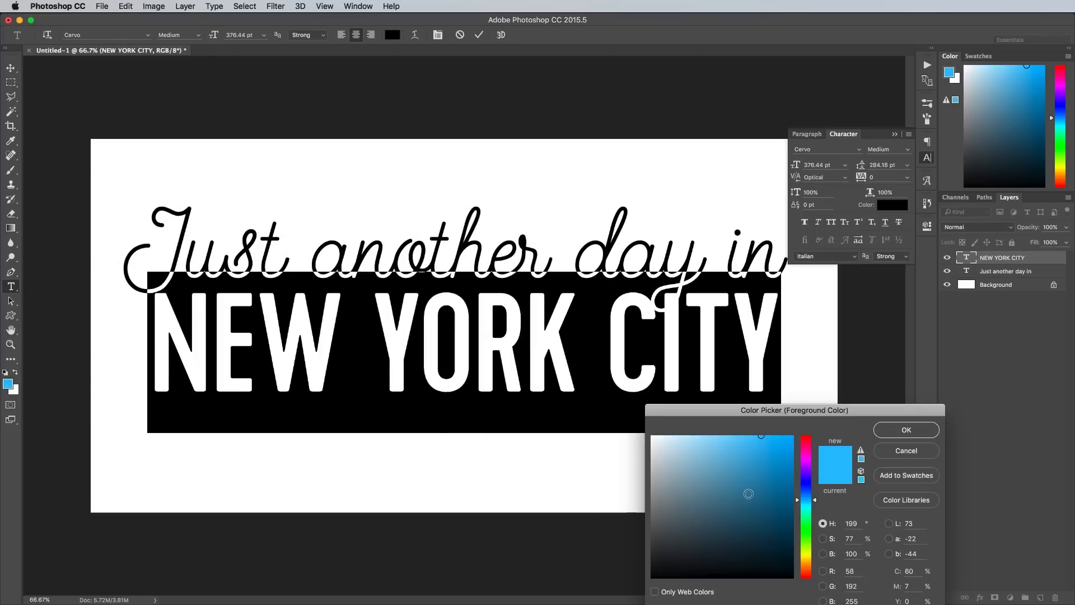
# Colour NEW YORK CITY blue and the cursive 'Just another day in' line pink.
pyautogui.click(905, 430)
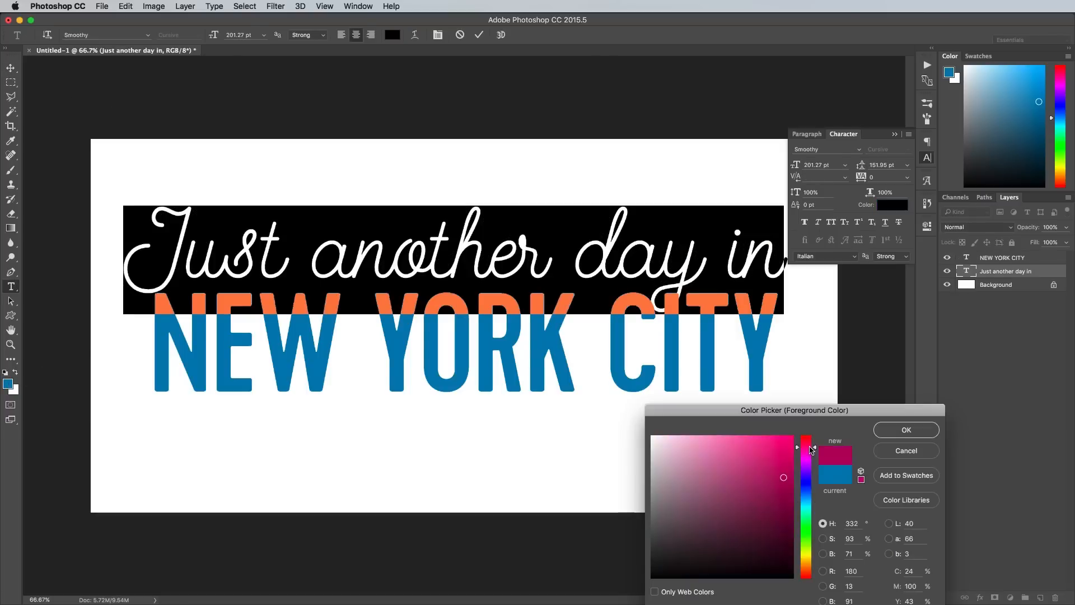
pyautogui.click(905, 430)
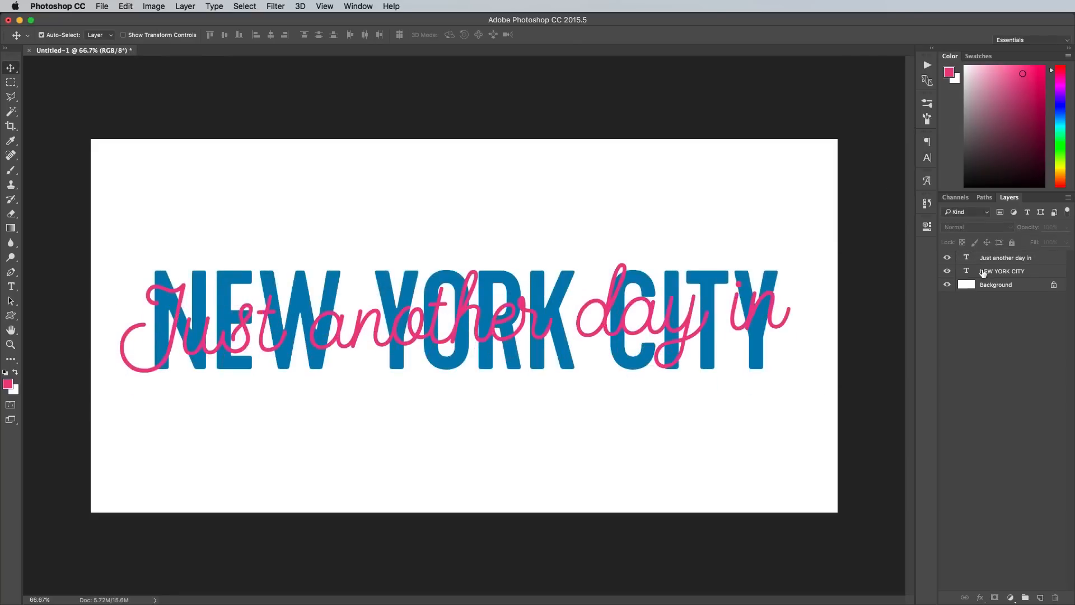
# Add a layer mask to the cursive layer and select the NEW YORK CITY letter shapes.
pyautogui.click(1005, 257)
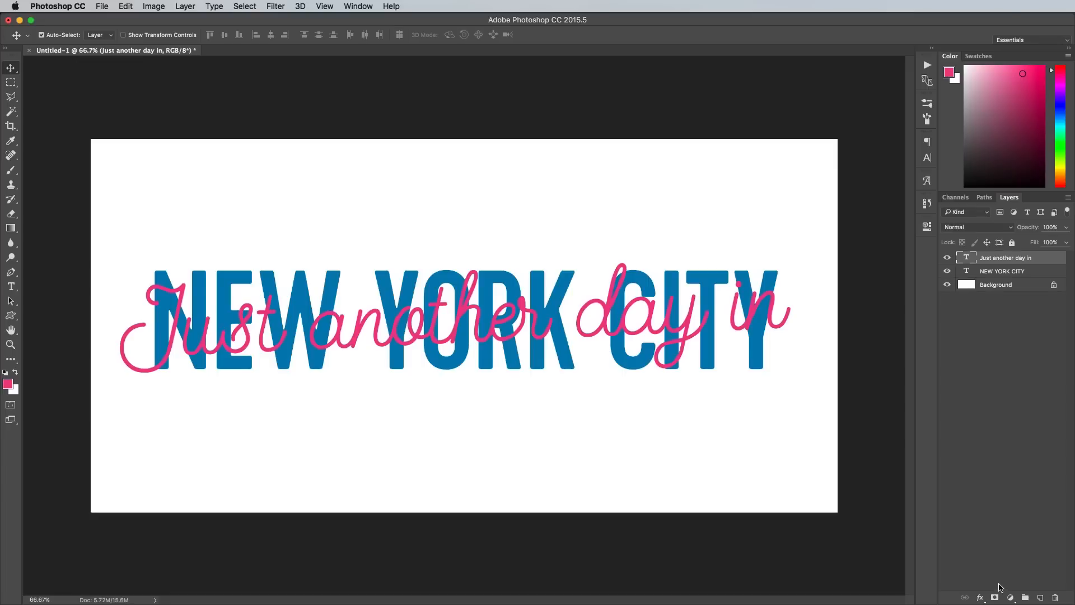
pyautogui.click(994, 596)
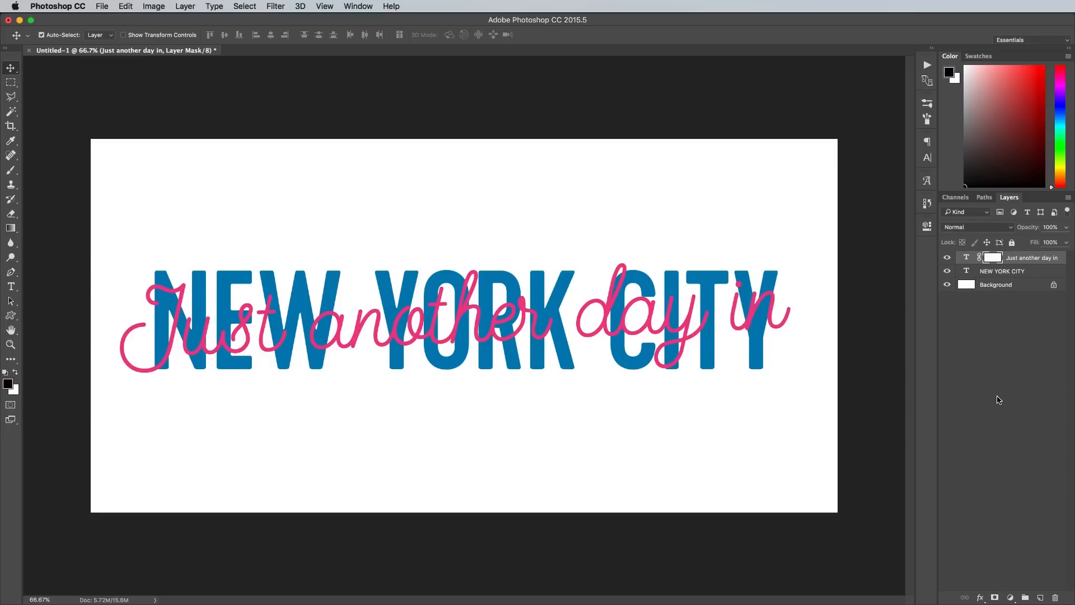
pyautogui.click(966, 271)
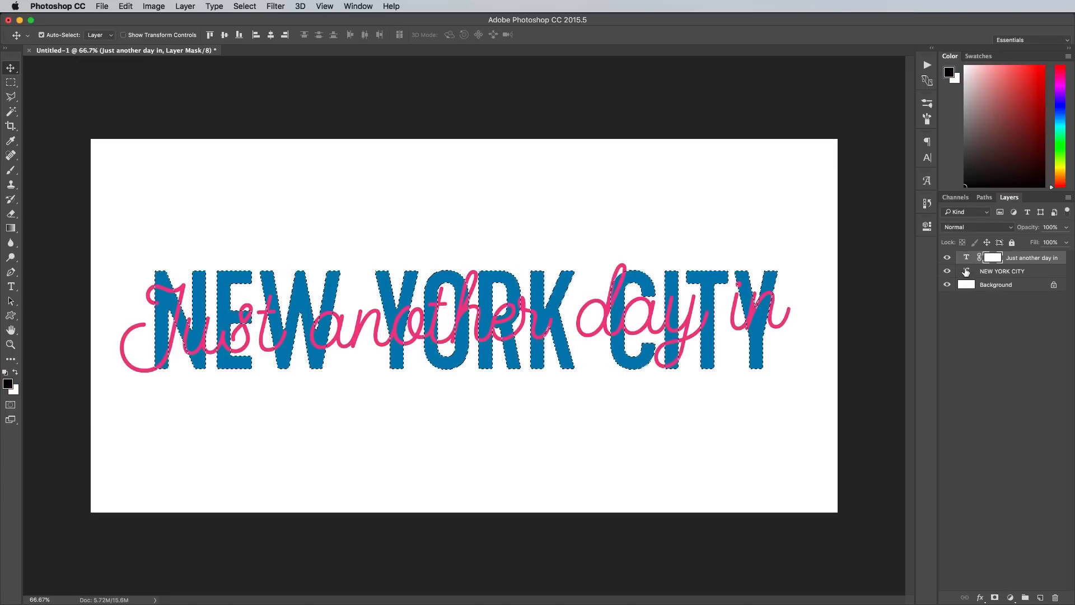
pyautogui.click(991, 258)
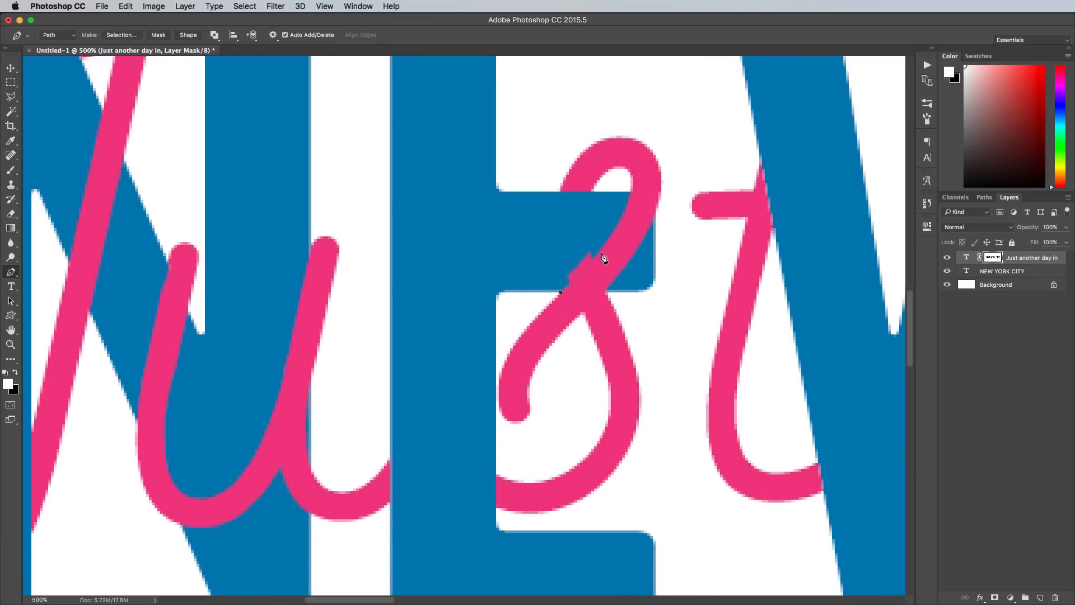
# Turn the traced path into a selection and hide that stretch of the script.
pyautogui.click(562, 296)
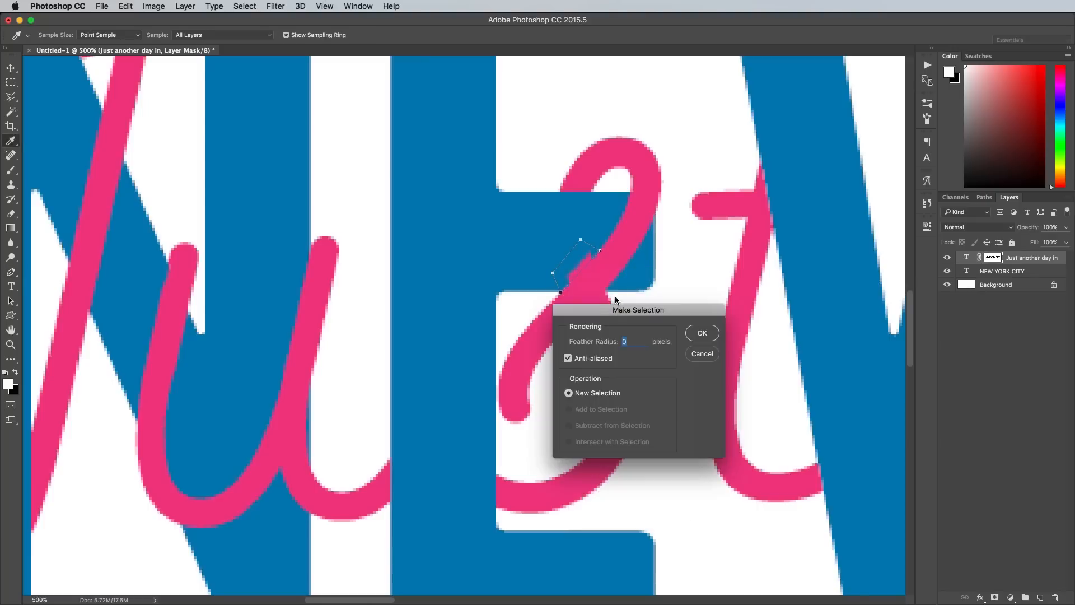
pyautogui.click(701, 332)
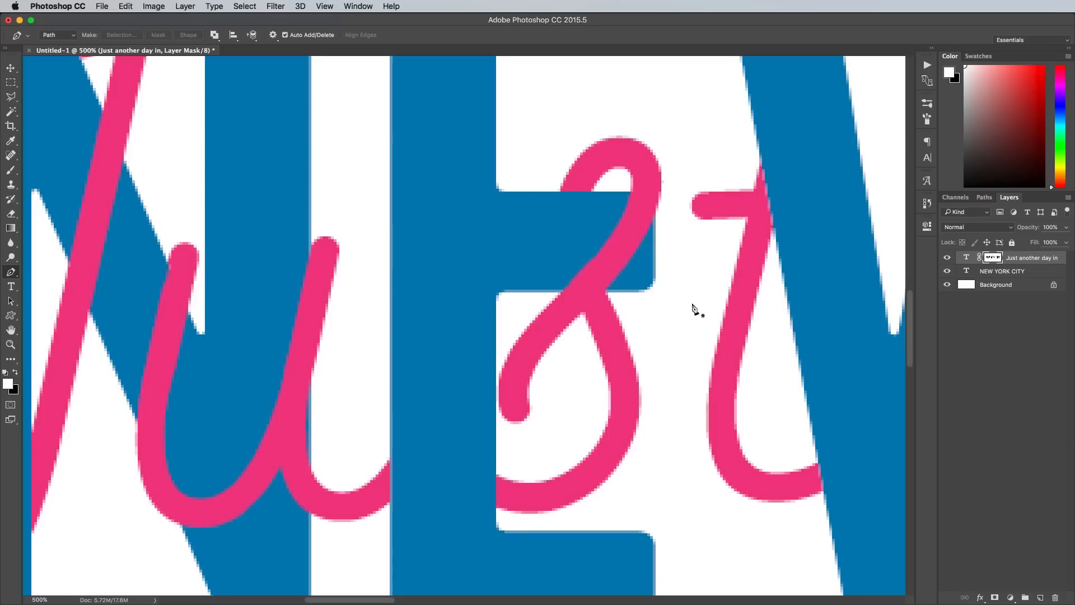
pyautogui.press('cmd+minus')
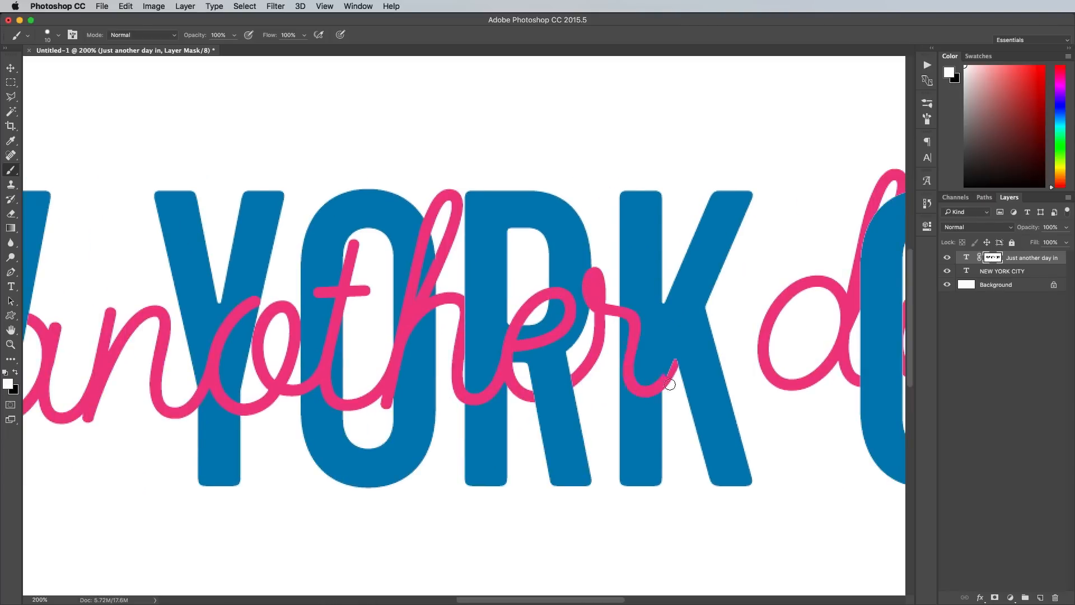
pyautogui.hscroll(3)
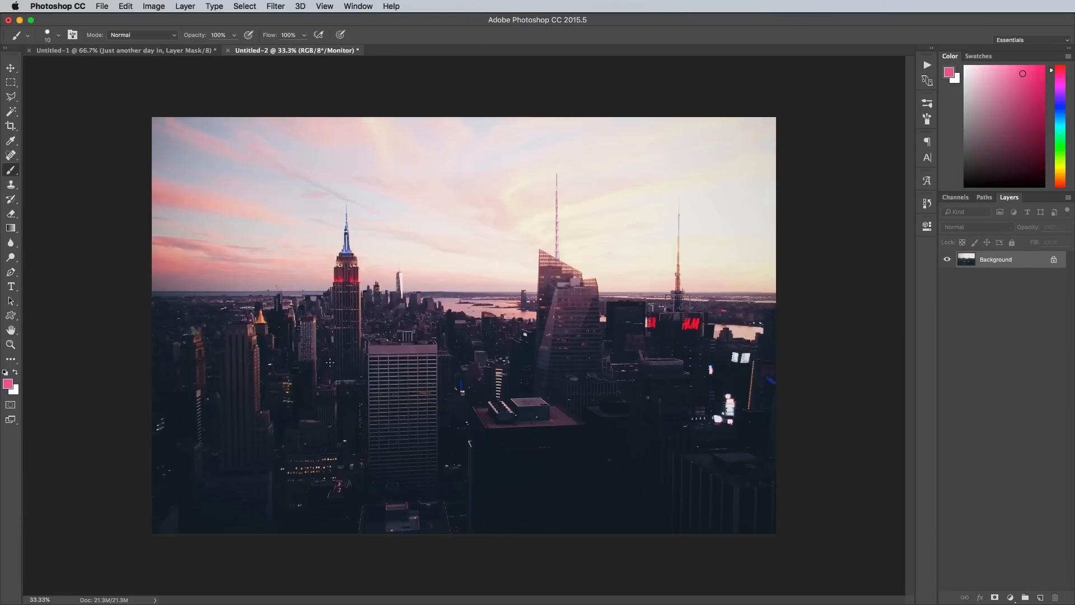
# Select both text layers and carry them over to the skyline photo document.
pyautogui.click(124, 49)
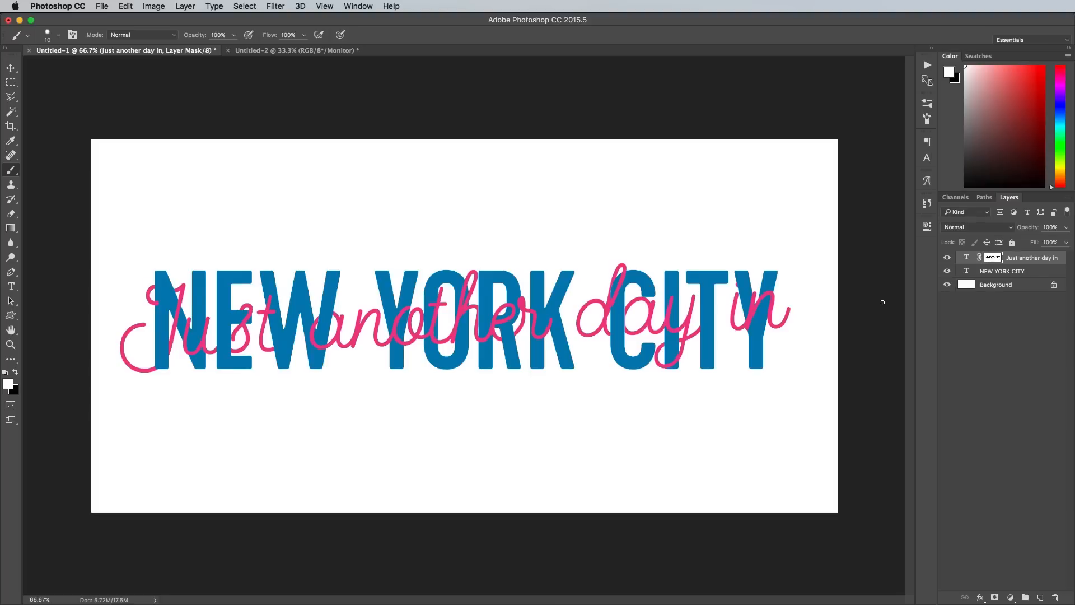
pyautogui.click(11, 68)
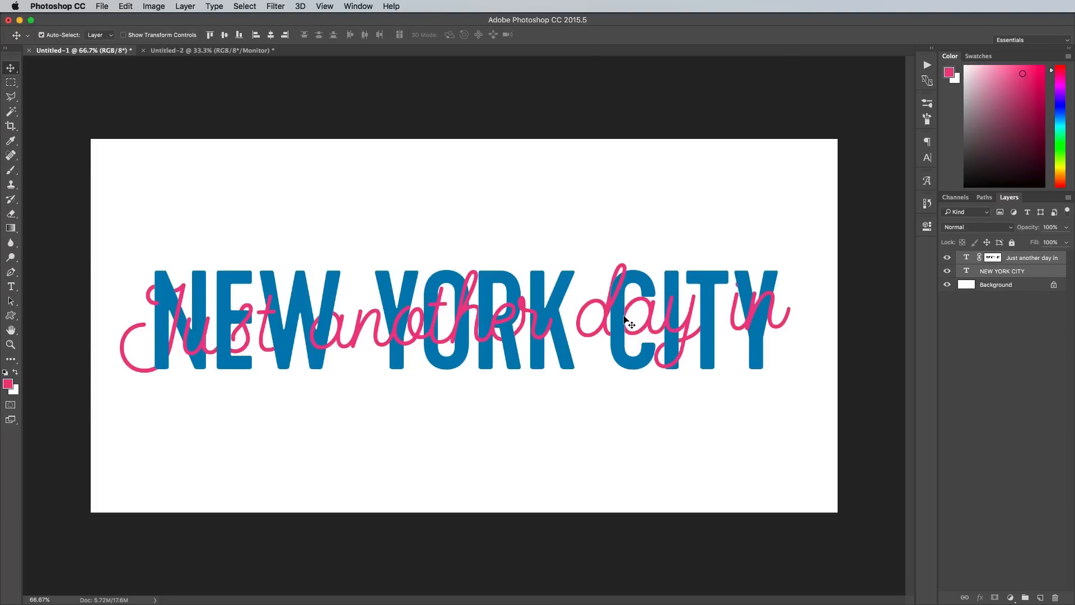
pyautogui.click(209, 50)
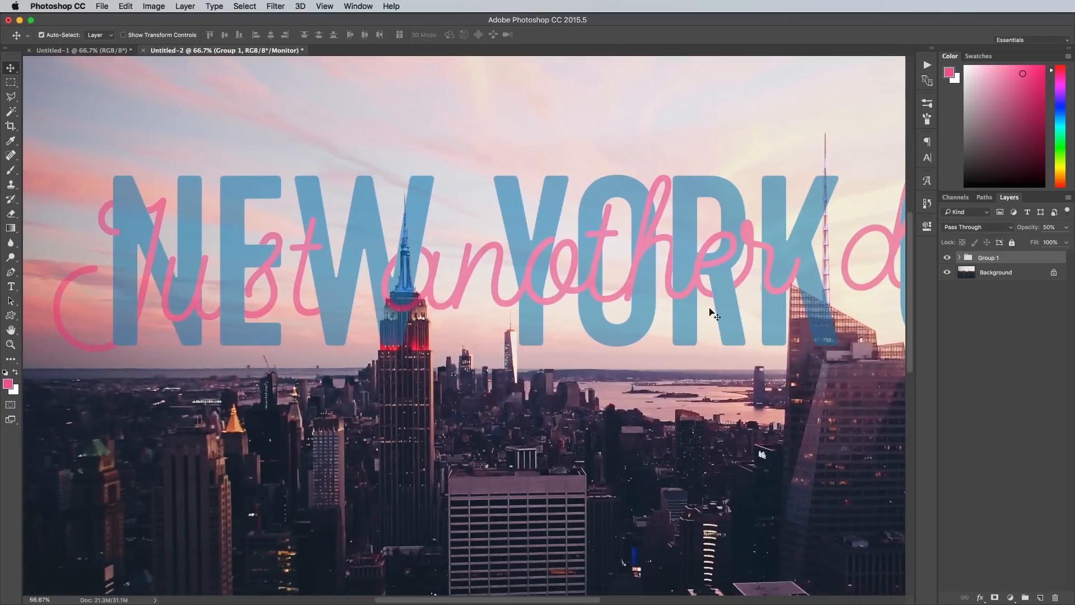
# Add a mask to Group 1 and trace the Empire State Building's top with the Pen tool.
pyautogui.click(997, 597)
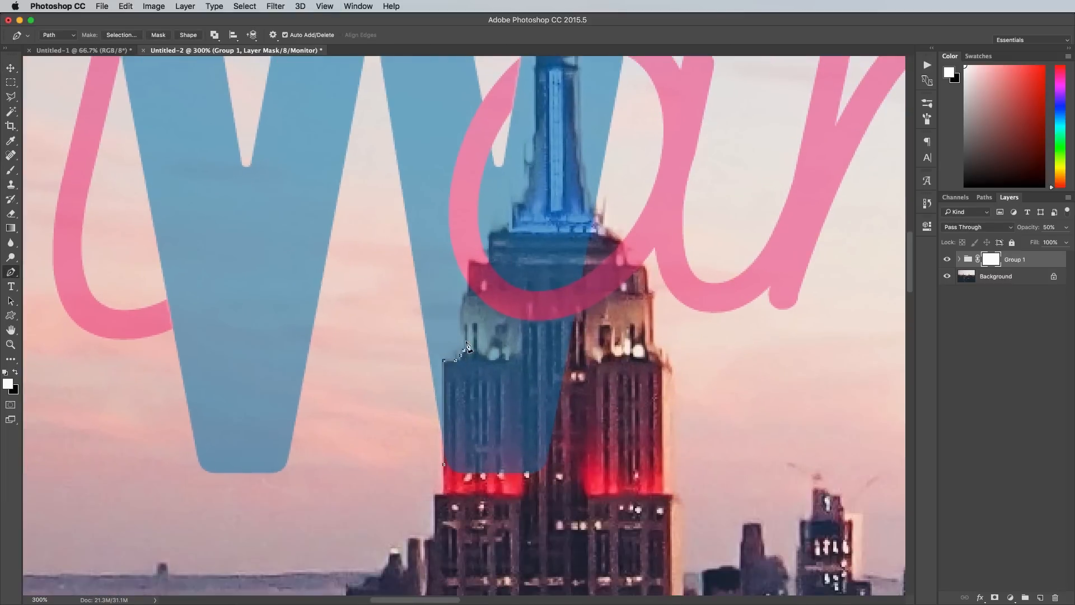
pyautogui.click(527, 200)
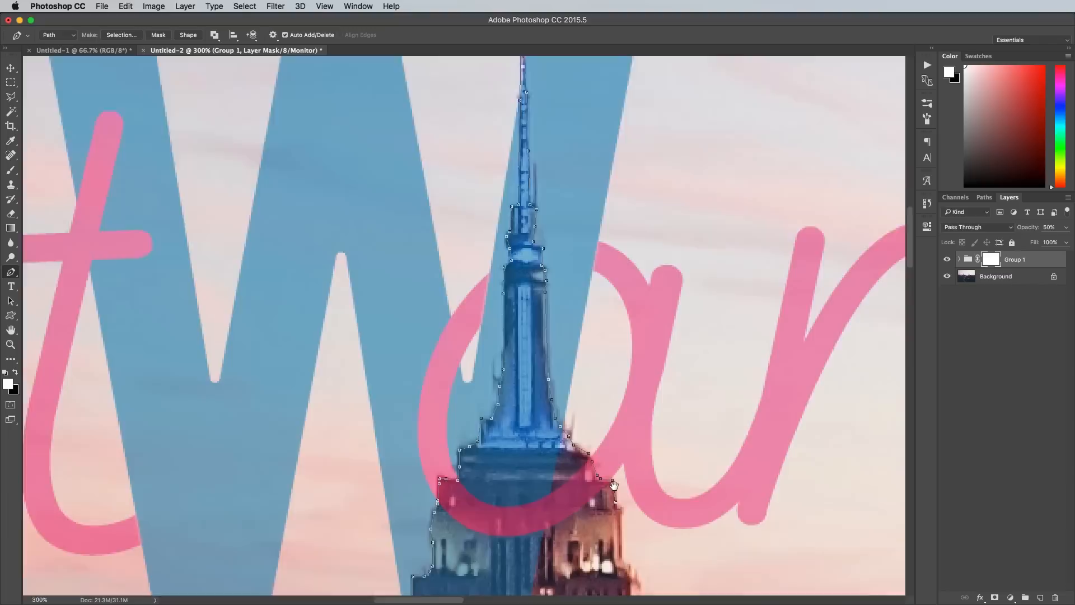
# Make the building outline a selection and fill the mask so the spire stands in front.
pyautogui.rightClick(613, 484)
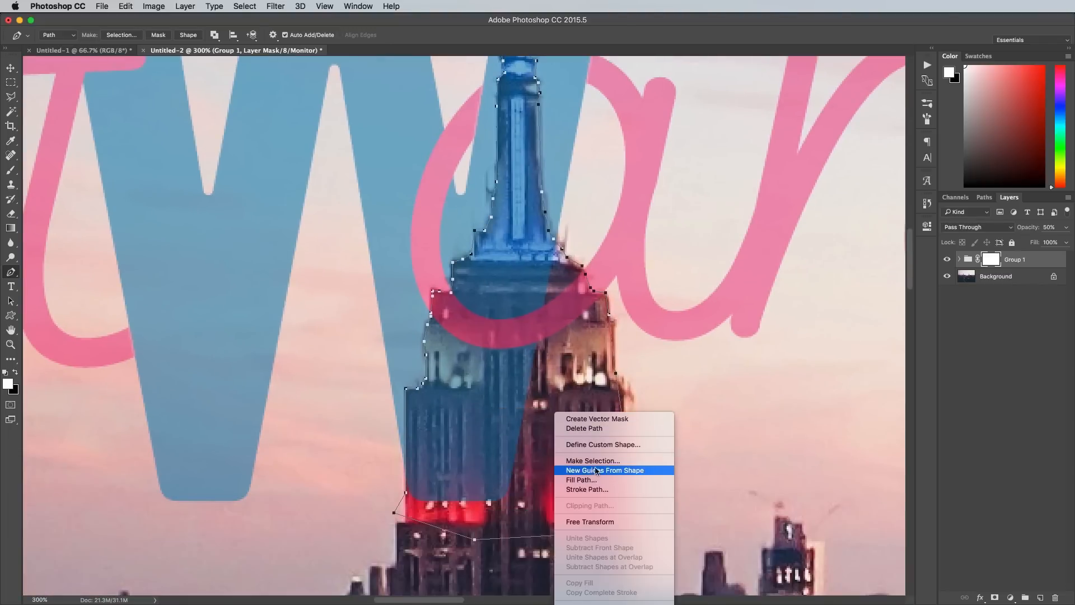
pyautogui.click(591, 461)
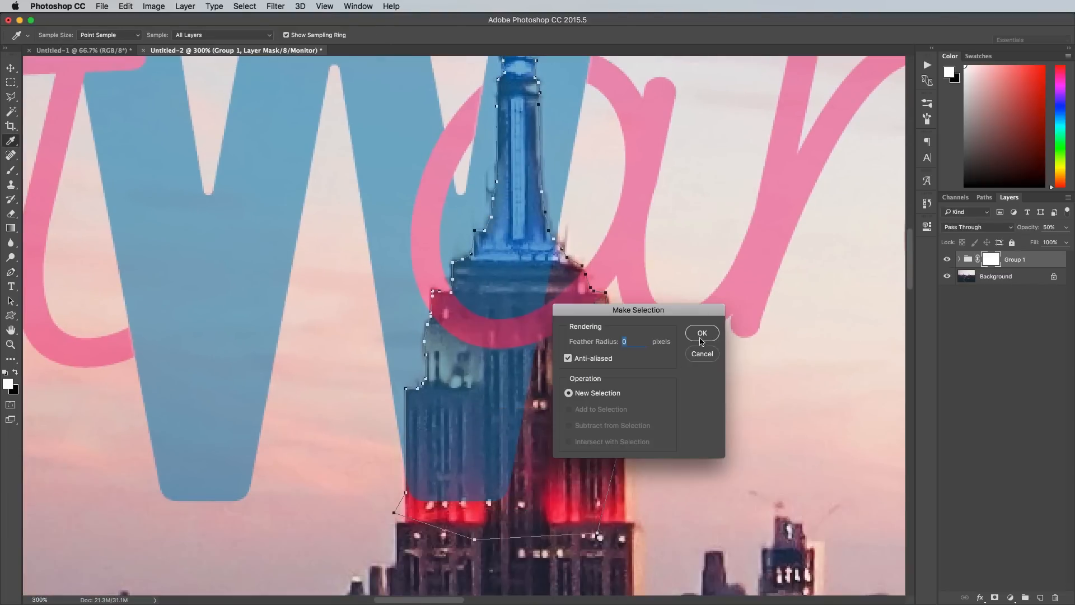
pyautogui.click(701, 334)
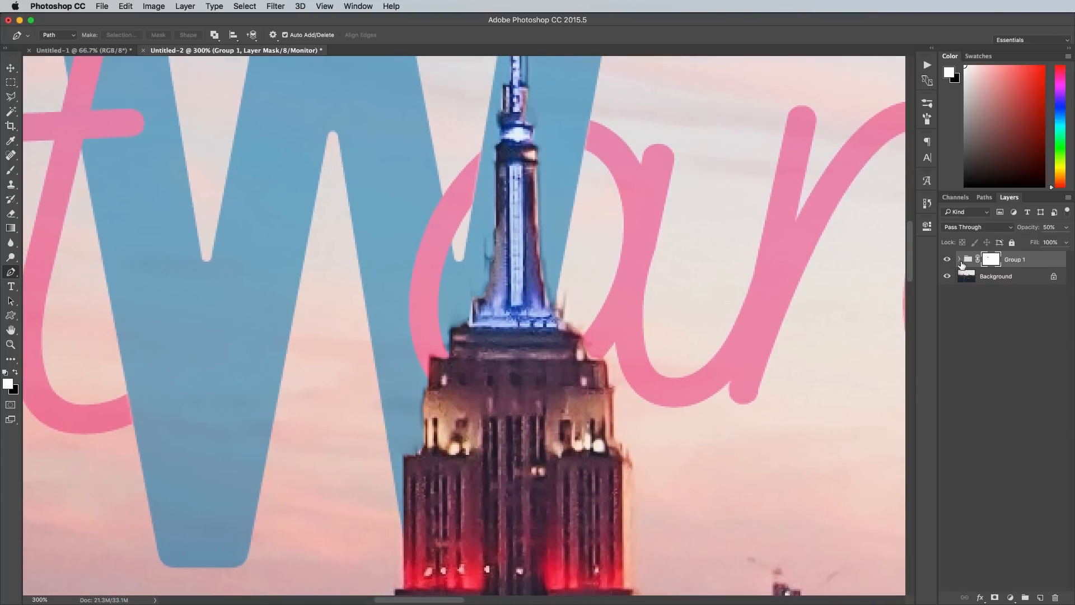
pyautogui.click(960, 259)
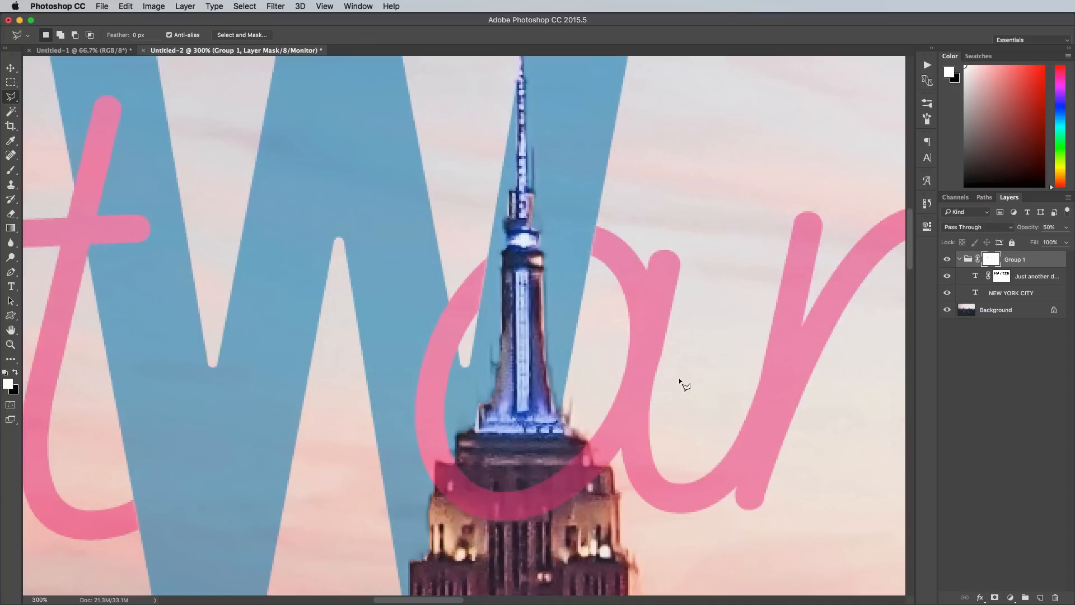
pyautogui.moveTo(743, 381)
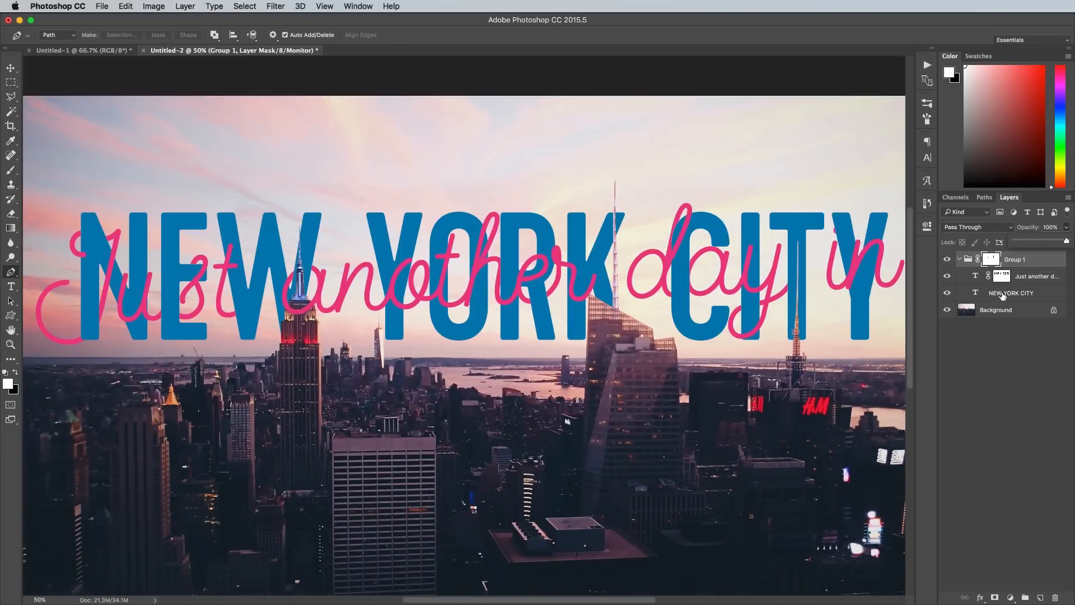
pyautogui.moveTo(754, 363)
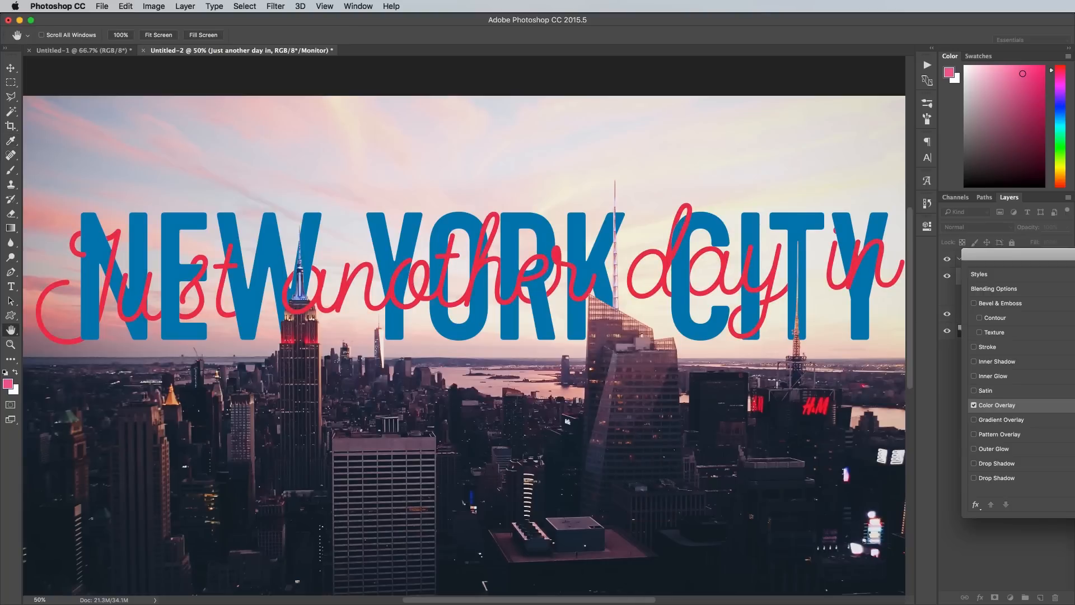
# Give the NEW YORK CITY layer a dark purple-blue Color Overlay.
pyautogui.click(973, 404)
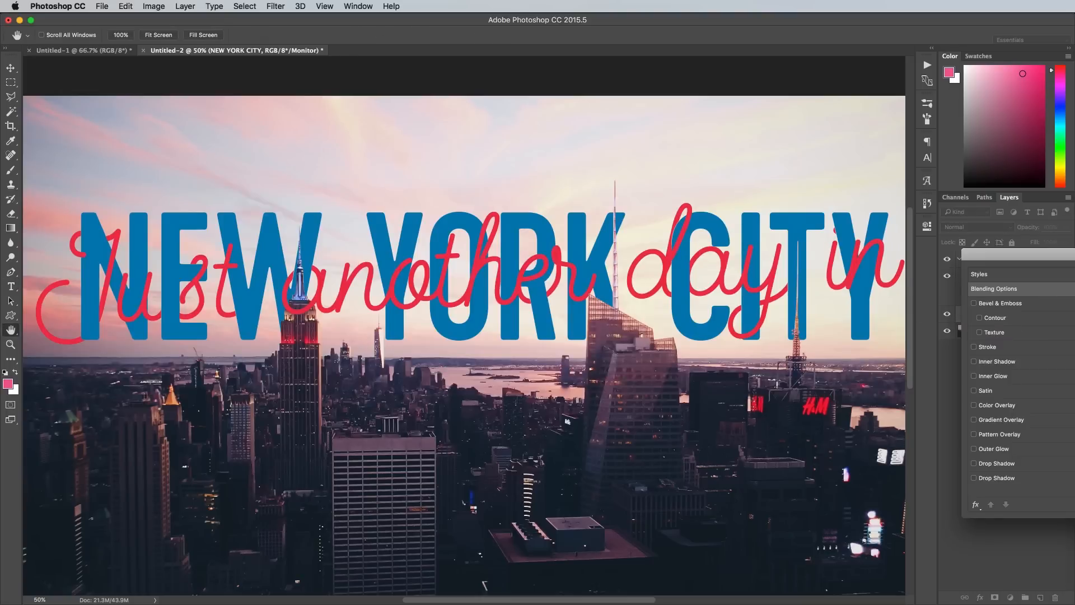
pyautogui.click(974, 404)
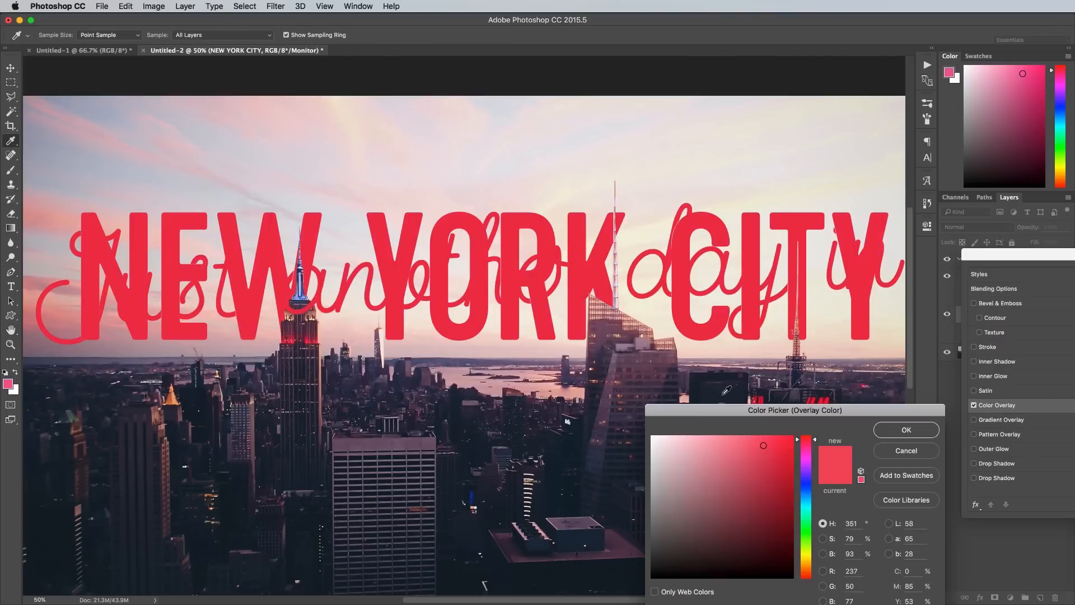
pyautogui.click(694, 533)
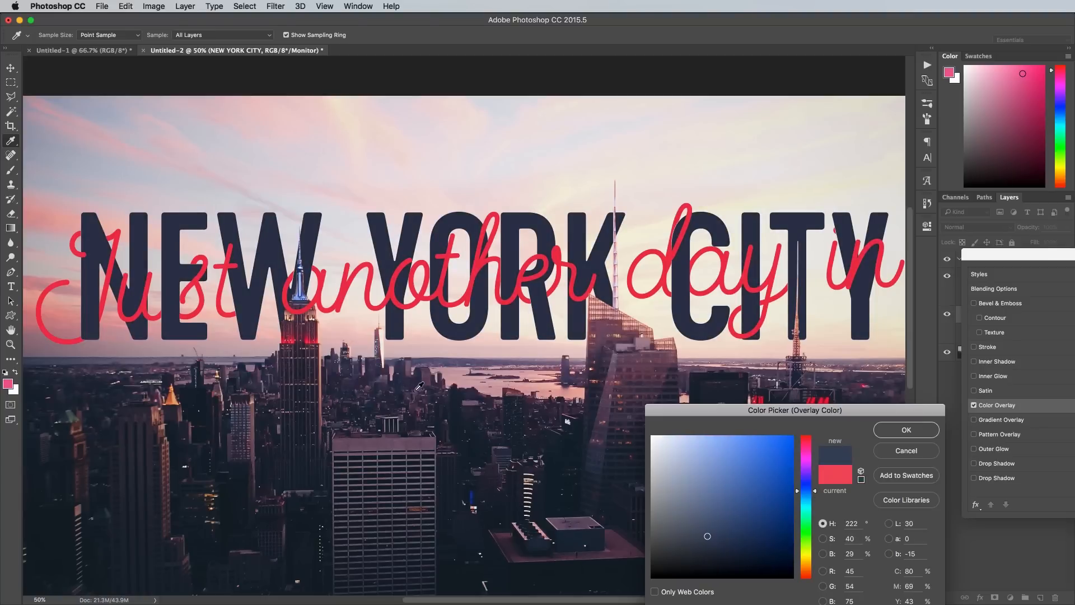
pyautogui.click(722, 532)
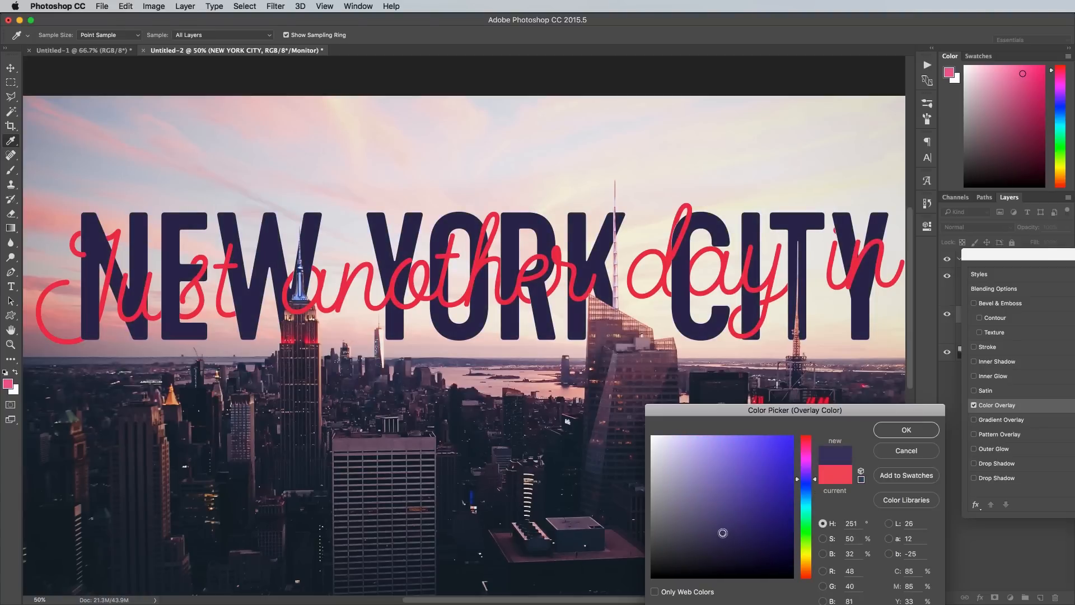